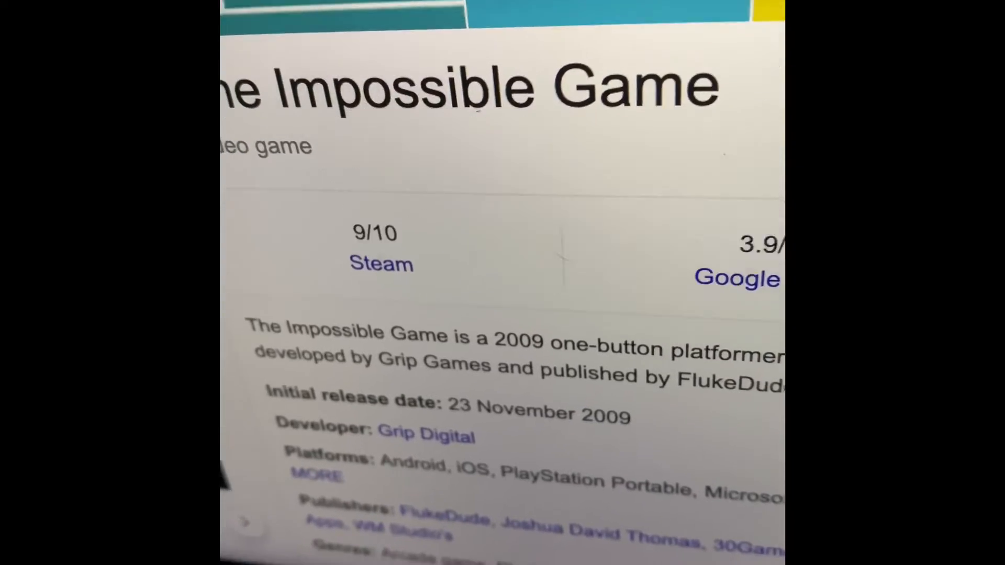
scroll("up", 3)
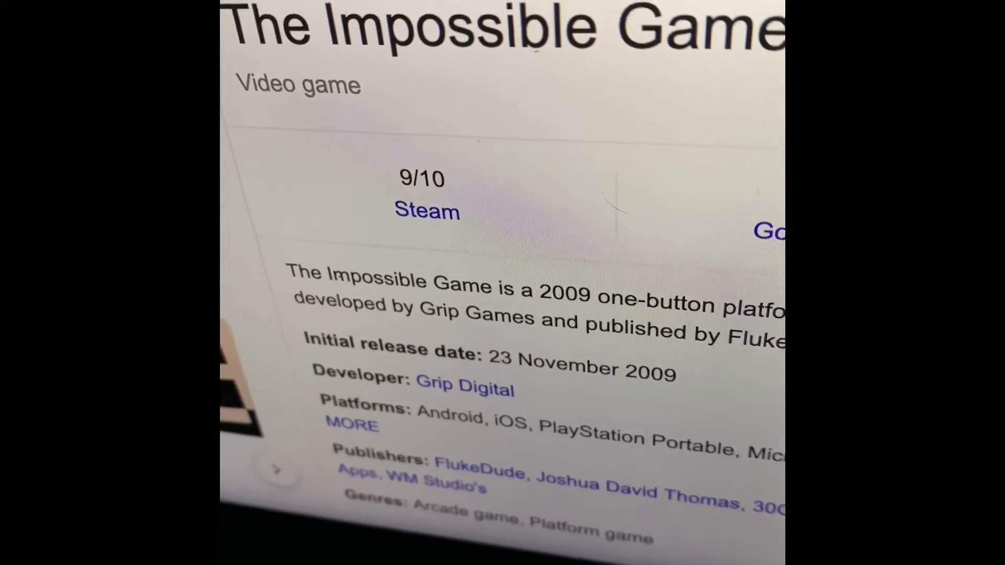